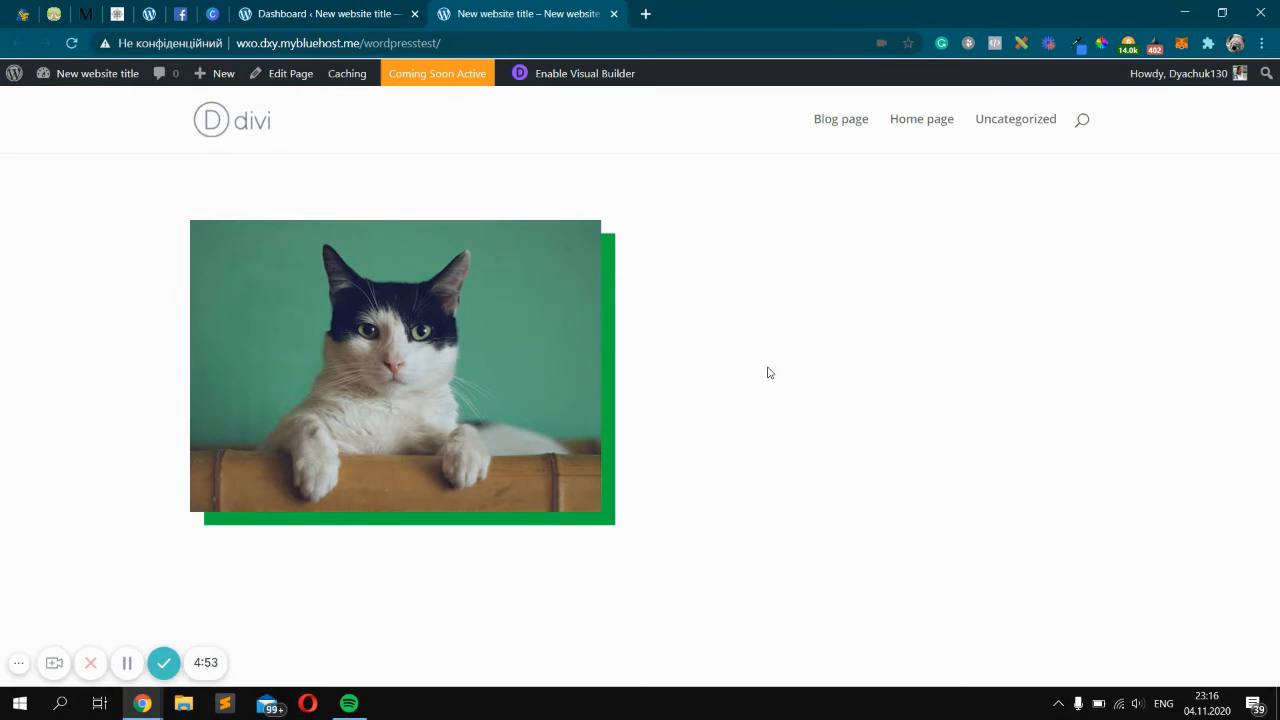
mouse_move(1082, 122)
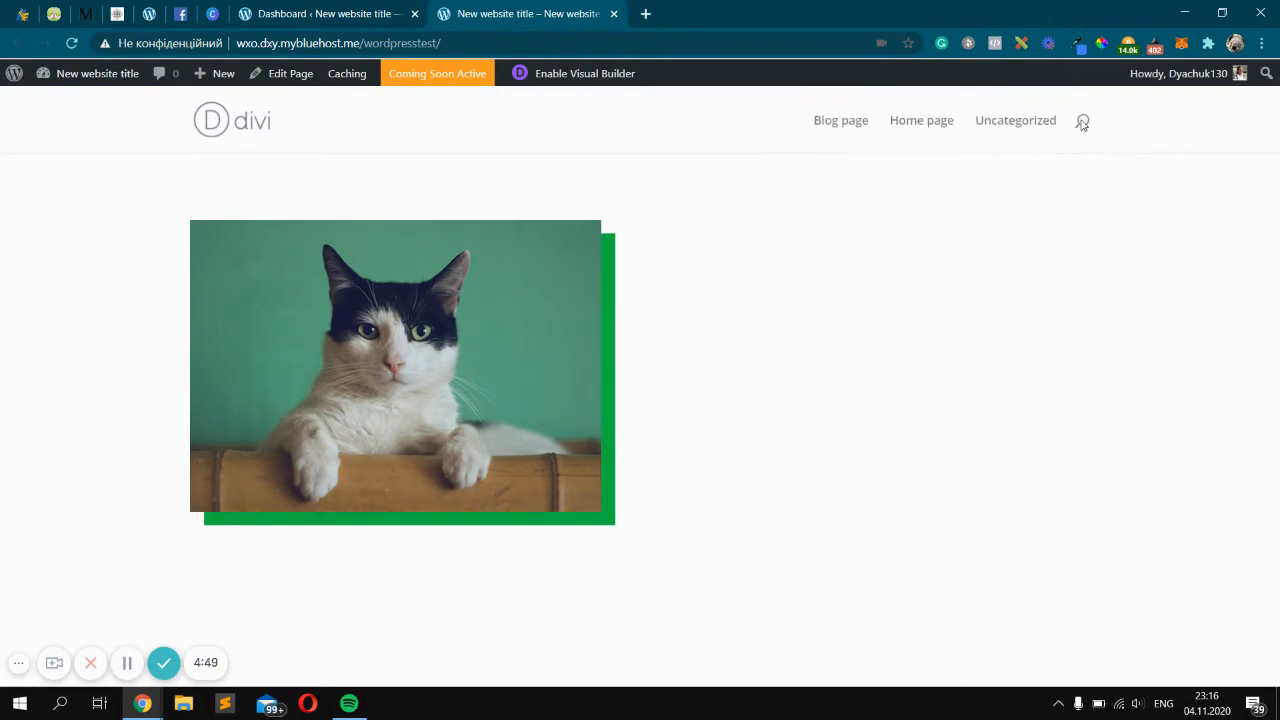
mouse_move(948, 208)
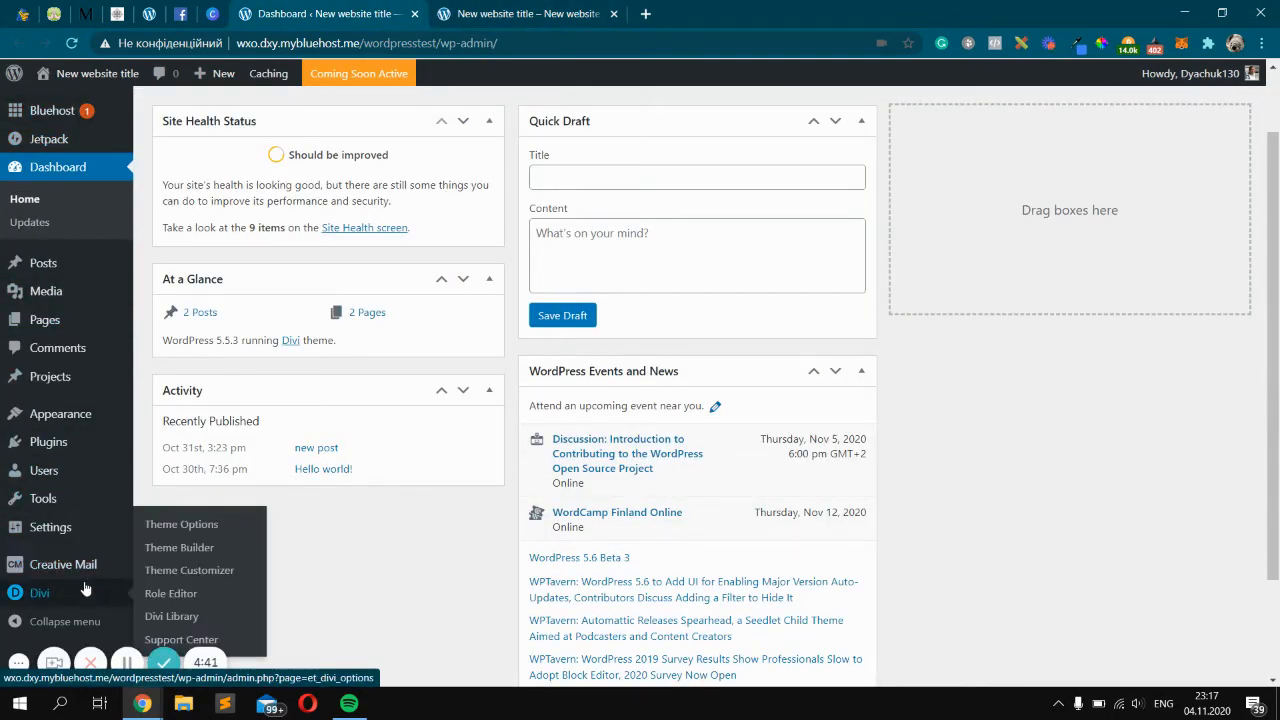
mouse_move(189, 570)
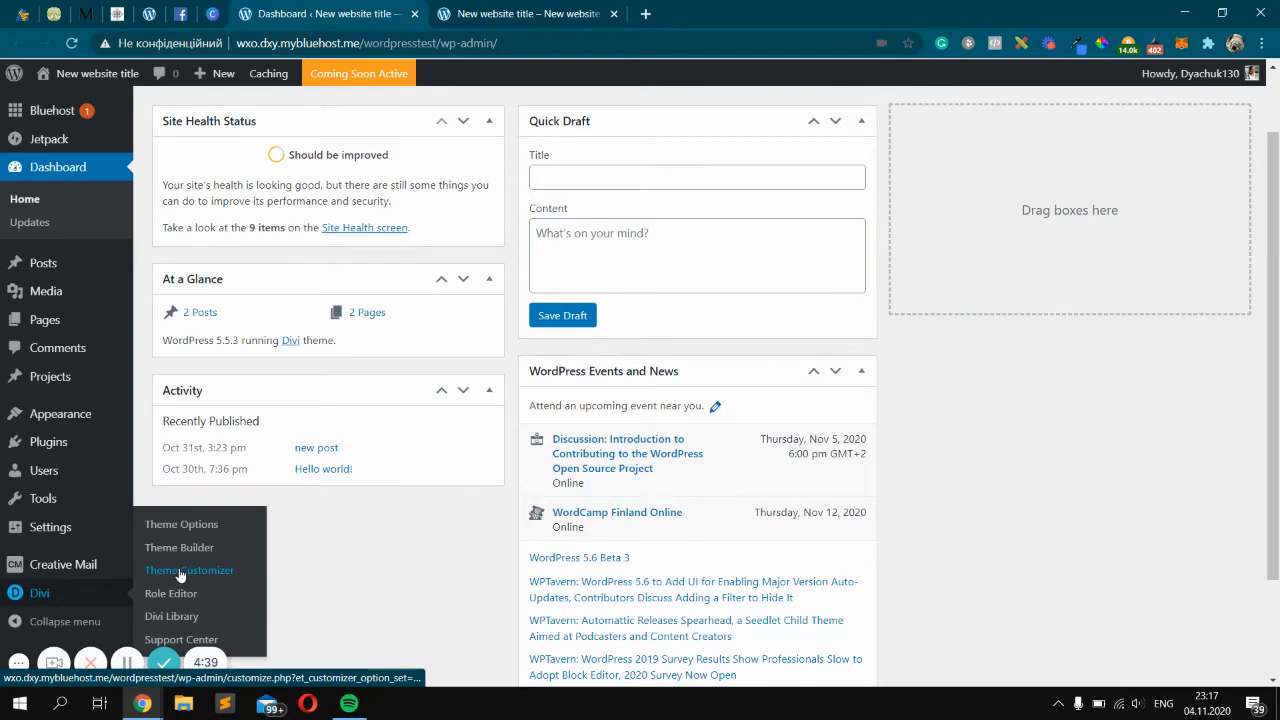
- Choose Theme Customizer under the Divi menu in the dashboard sidebar
left_click(189, 570)
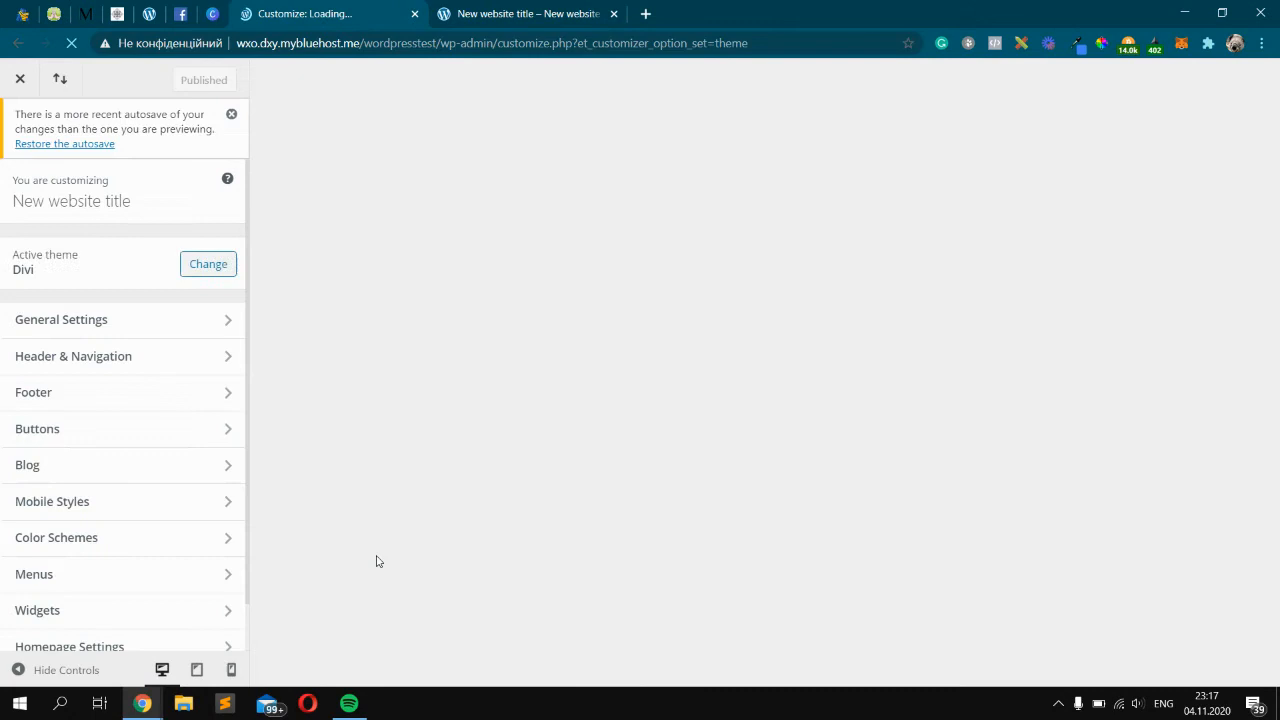
- Dismiss the autosave notice and open the Header & Navigation settings
left_click(231, 114)
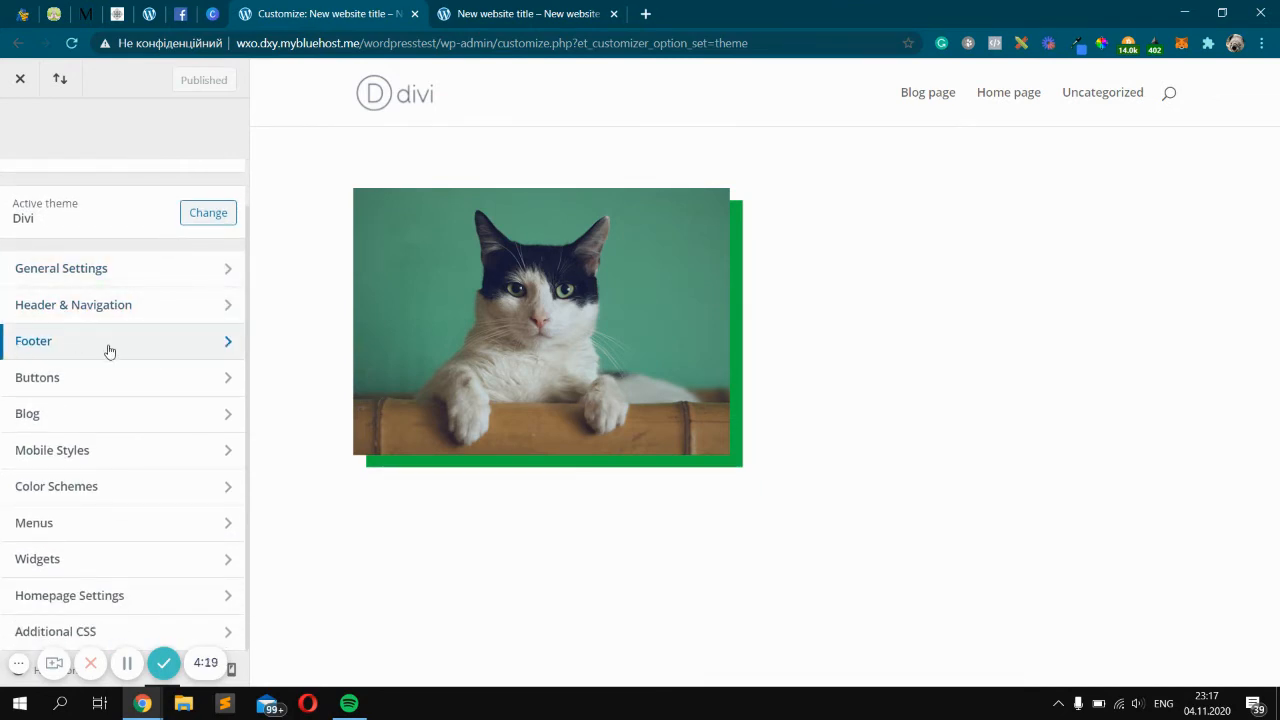
mouse_move(115, 305)
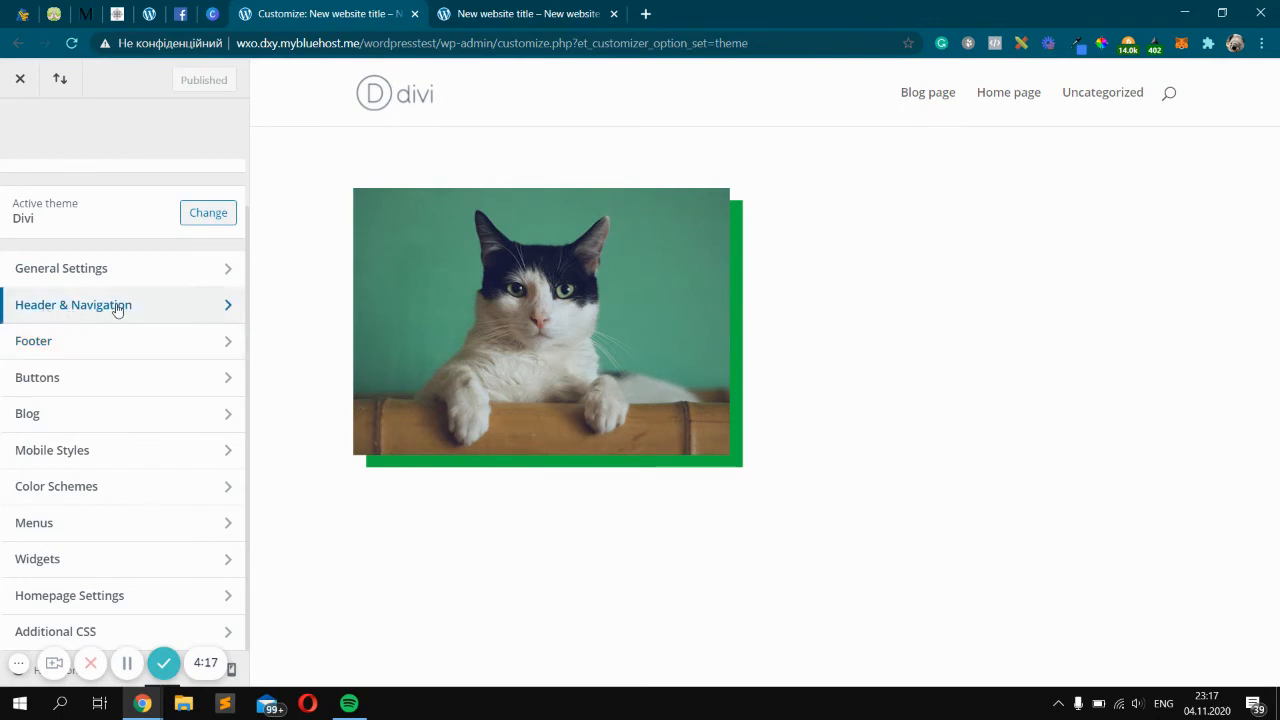
left_click(89, 305)
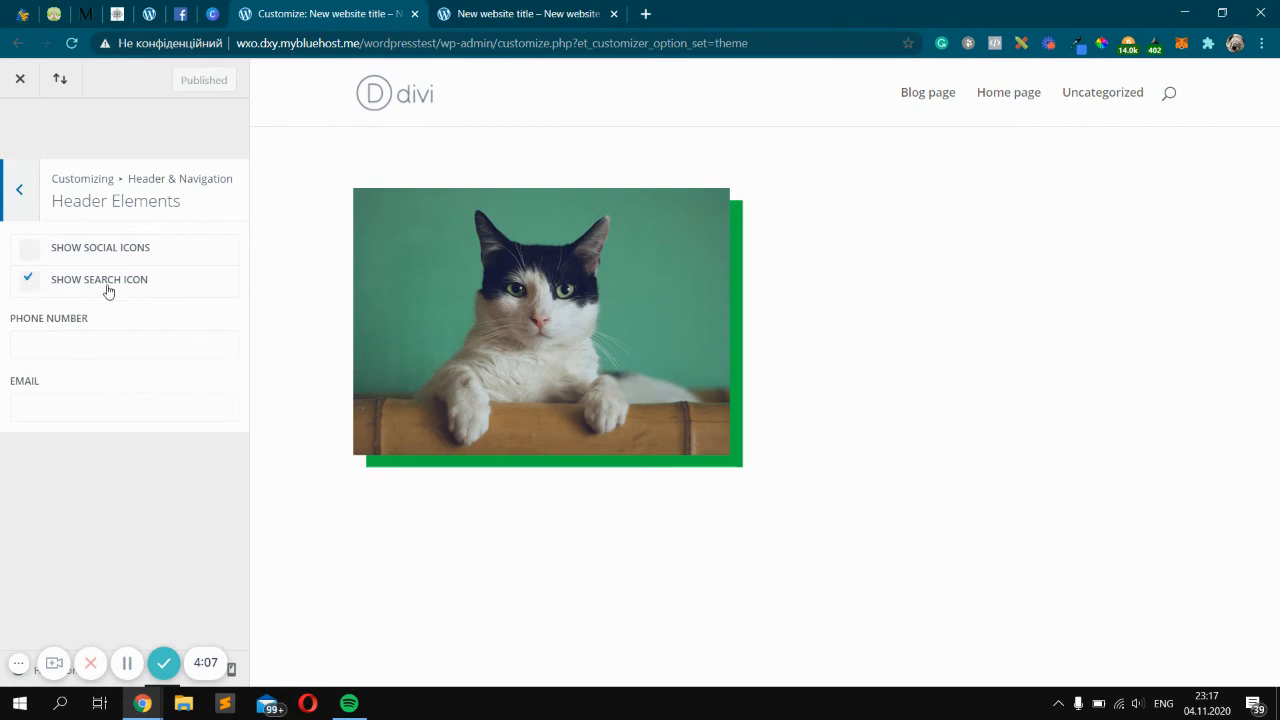
- Uncheck Show Search Icon in Header Elements
left_click(28, 279)
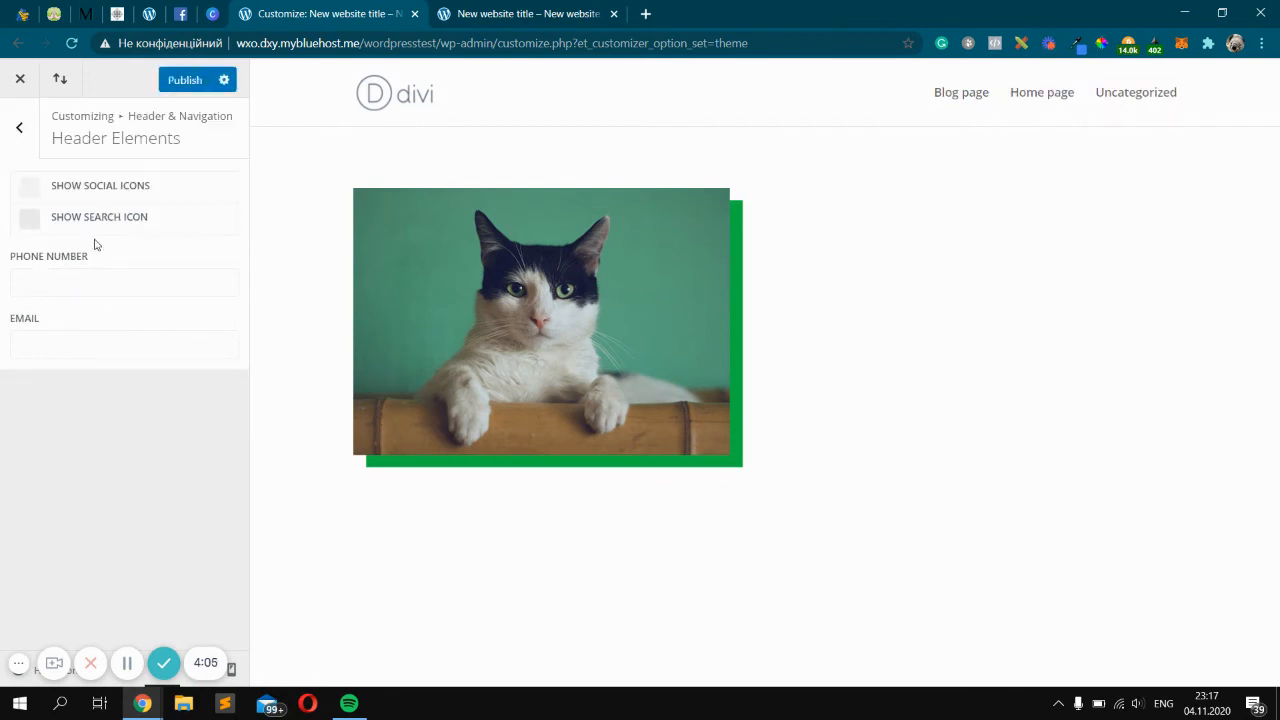
- Publish the customizer changes until the button shows Published
left_click(185, 80)
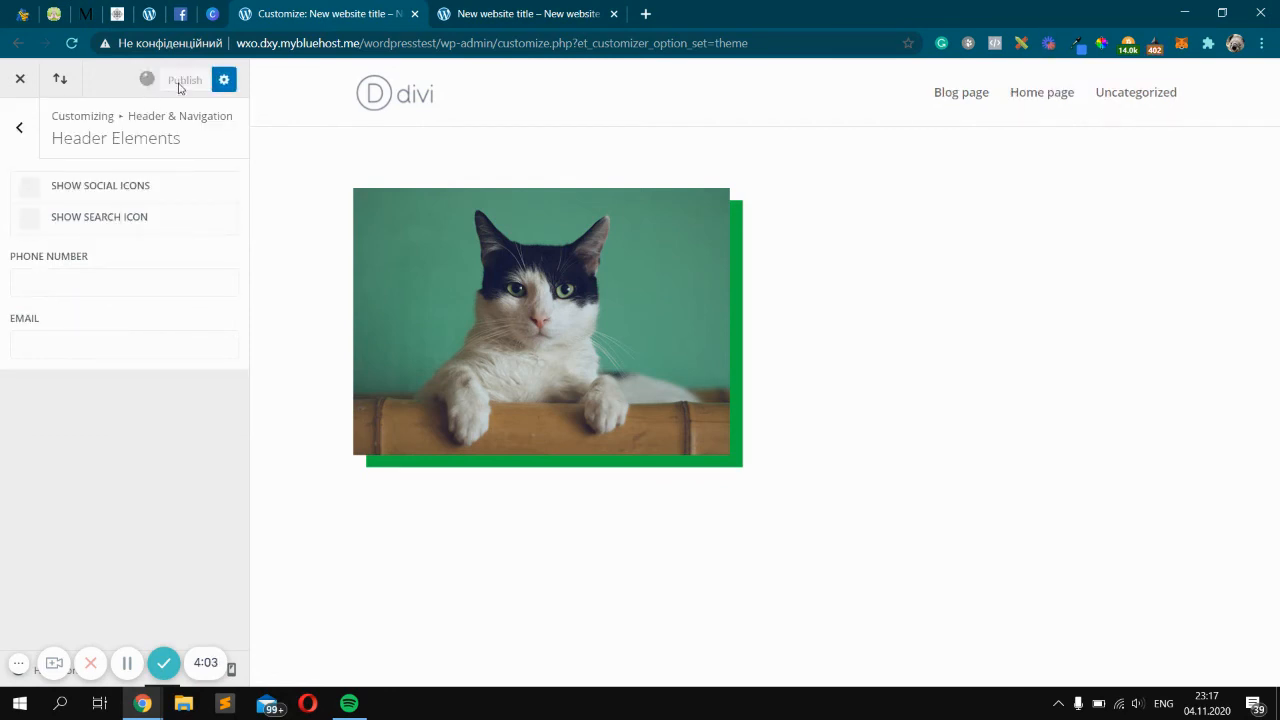
left_click(184, 80)
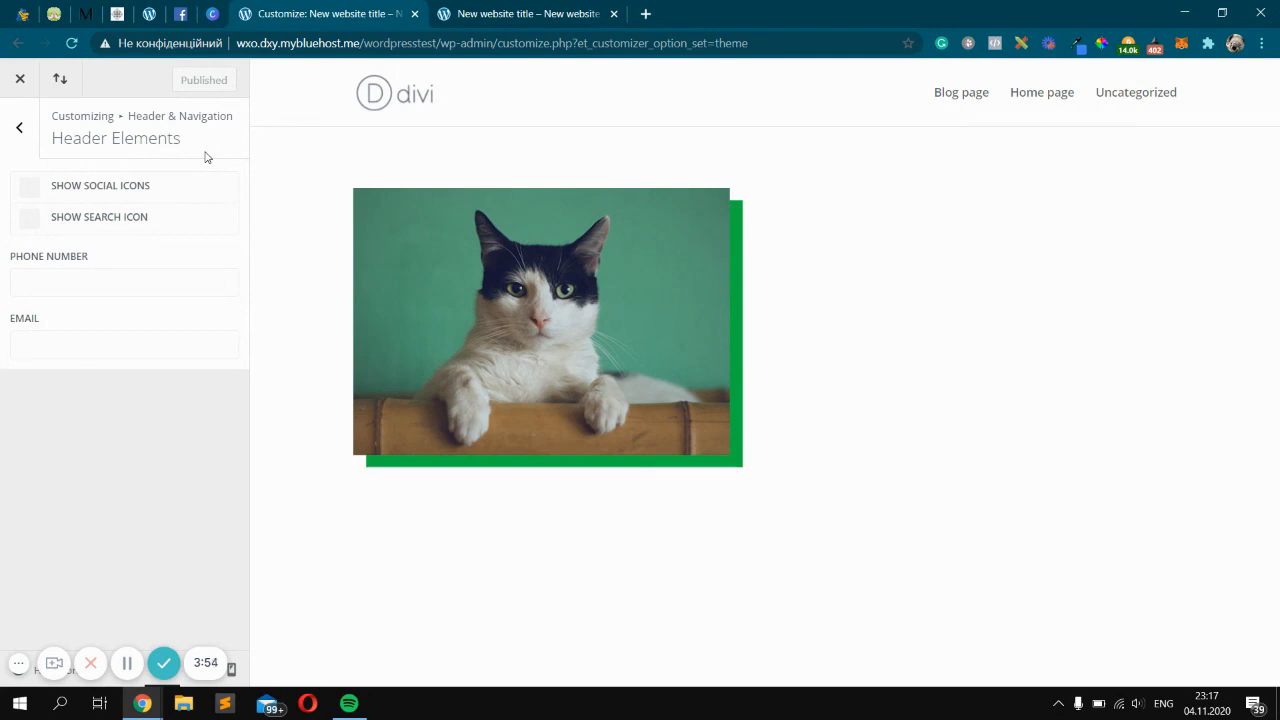
mouse_move(214, 583)
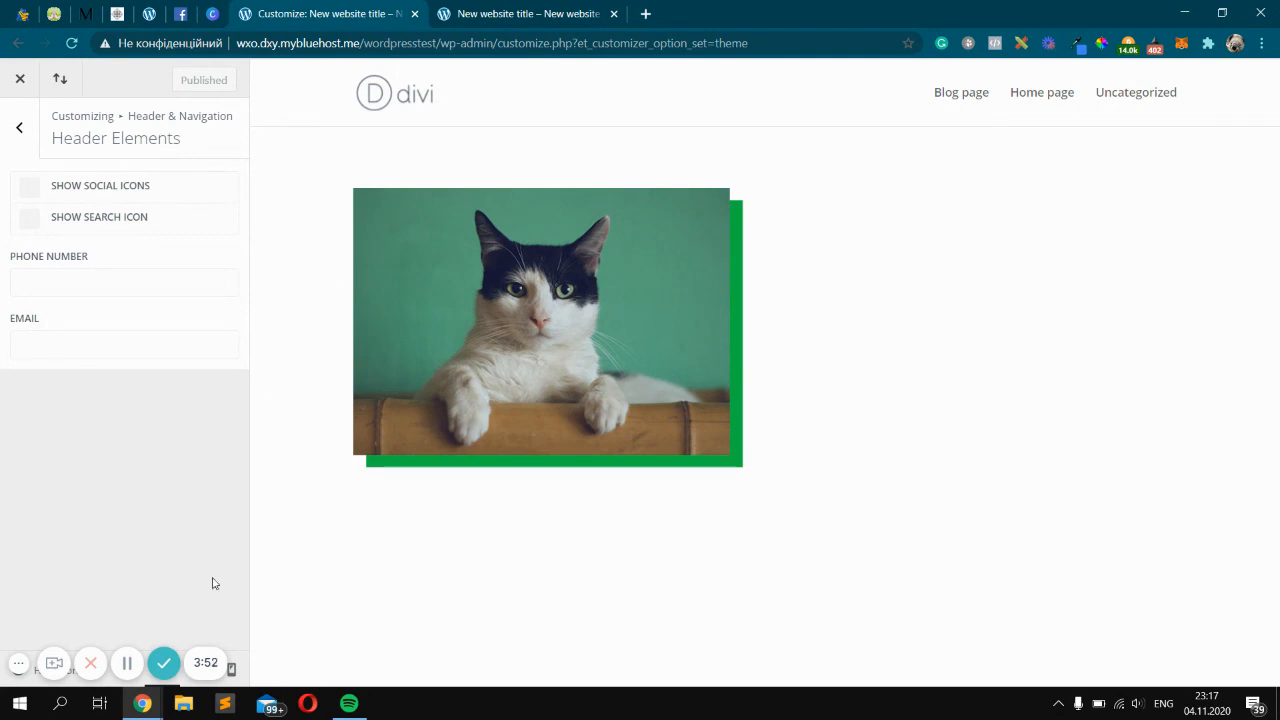